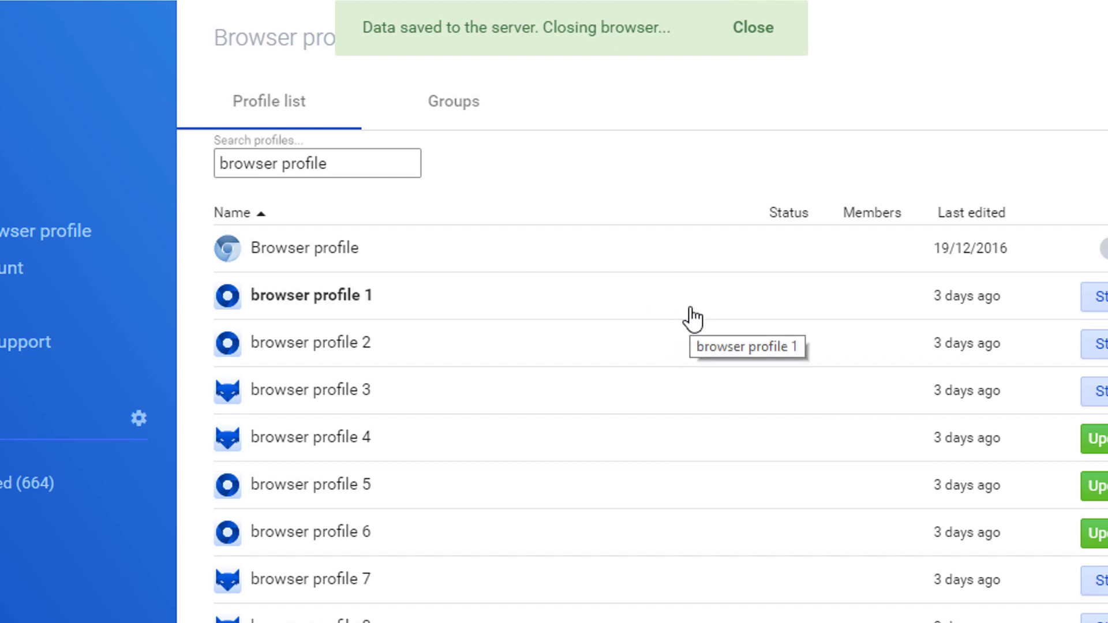
- Start browser profile 1 so it opens in its own window on Google
left_click(752, 28)
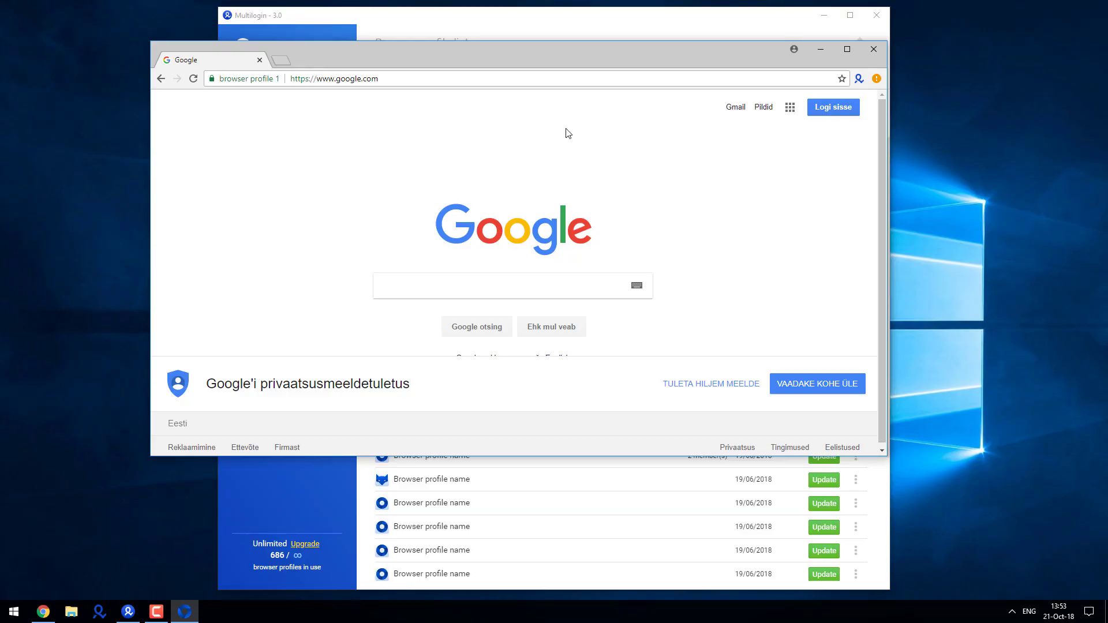
- Show the Multilogin extension's 'Close browser and save' and 'without saving' options
left_click(859, 78)
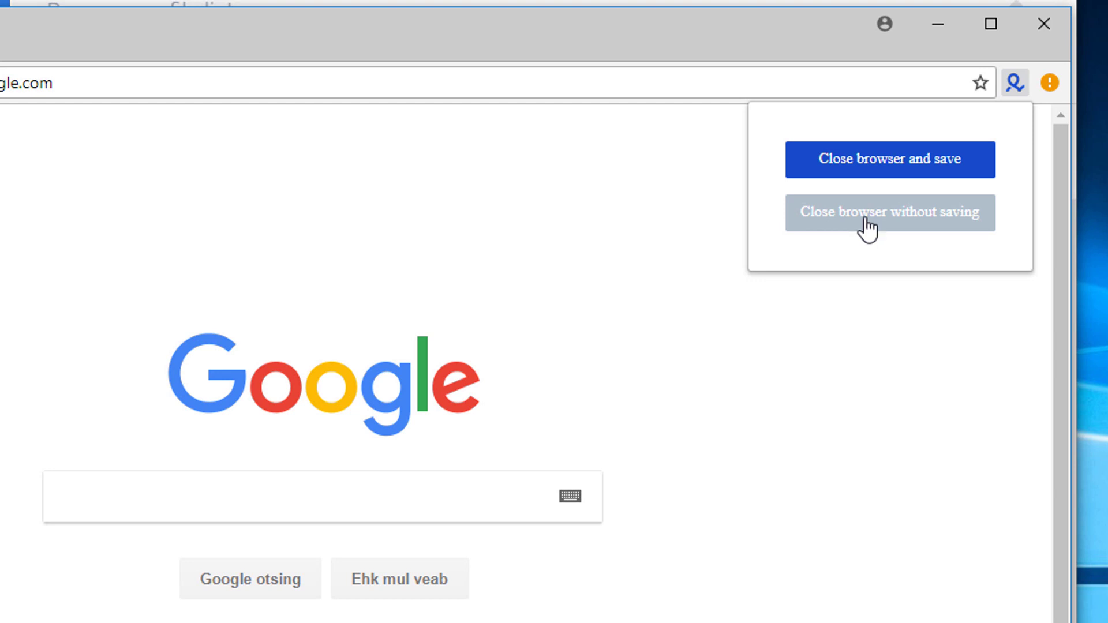
mouse_move(863, 175)
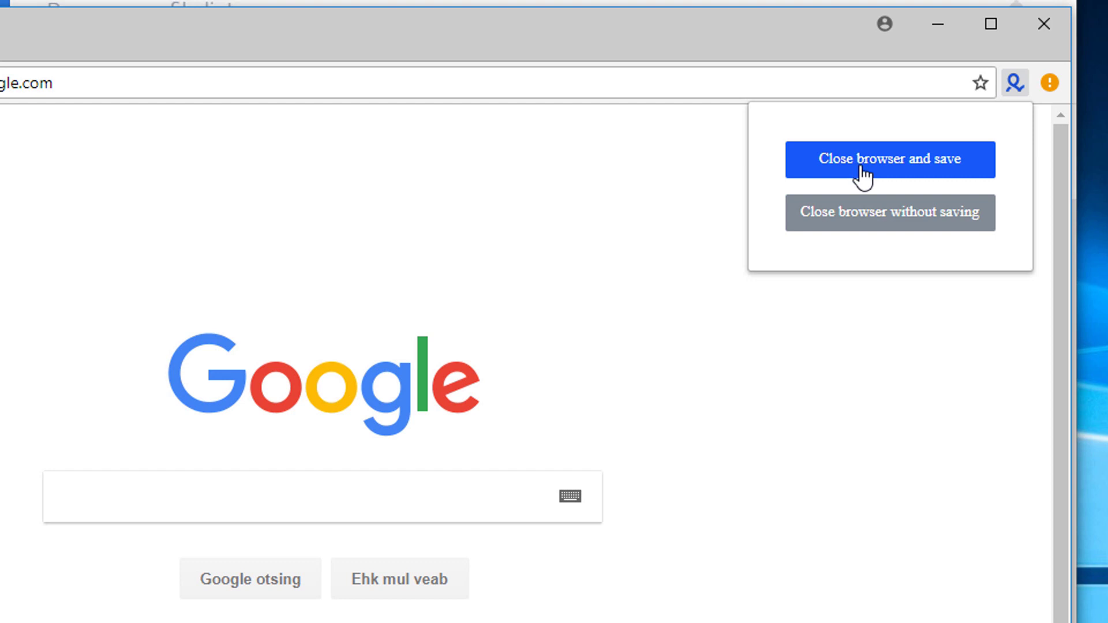
mouse_move(1044, 24)
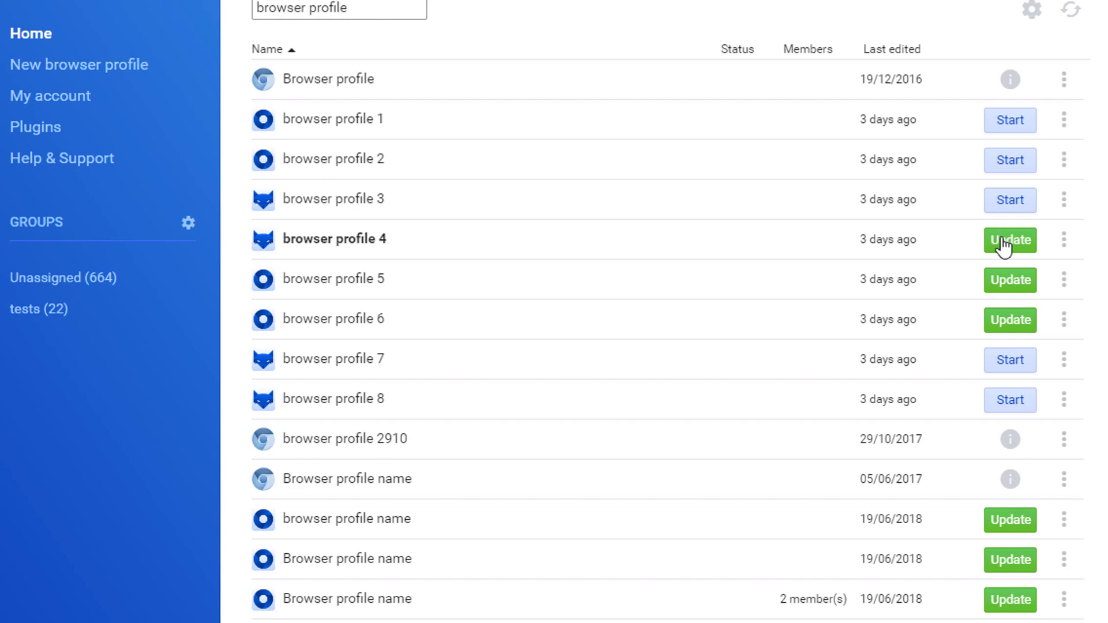
- Begin updating browser profile 4 to open its Multilogin 2.x compatibility warning
left_click(1008, 240)
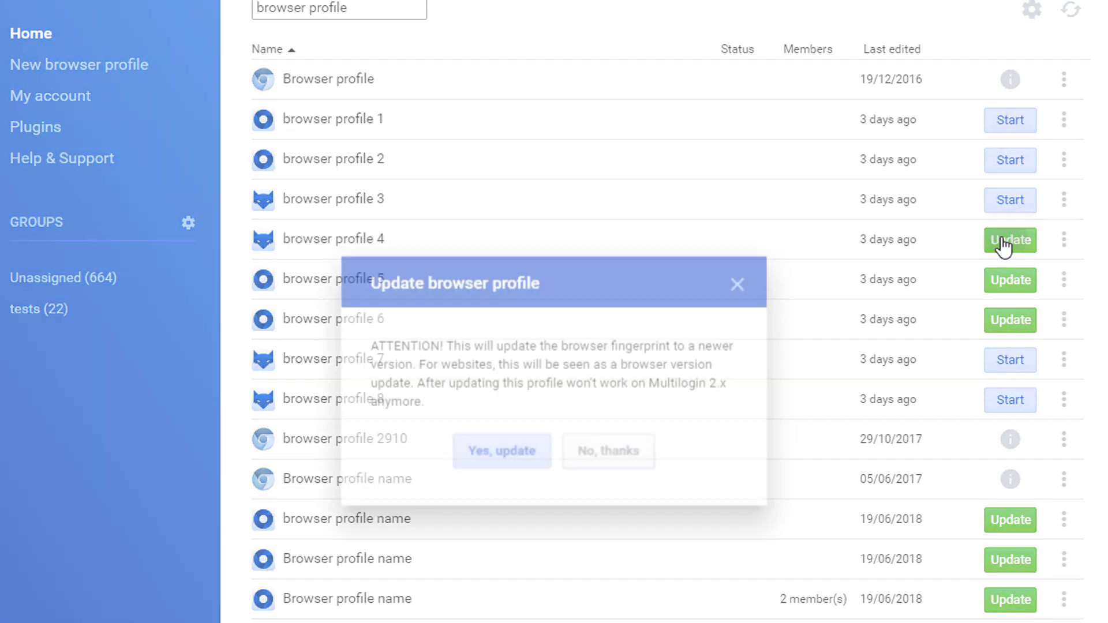